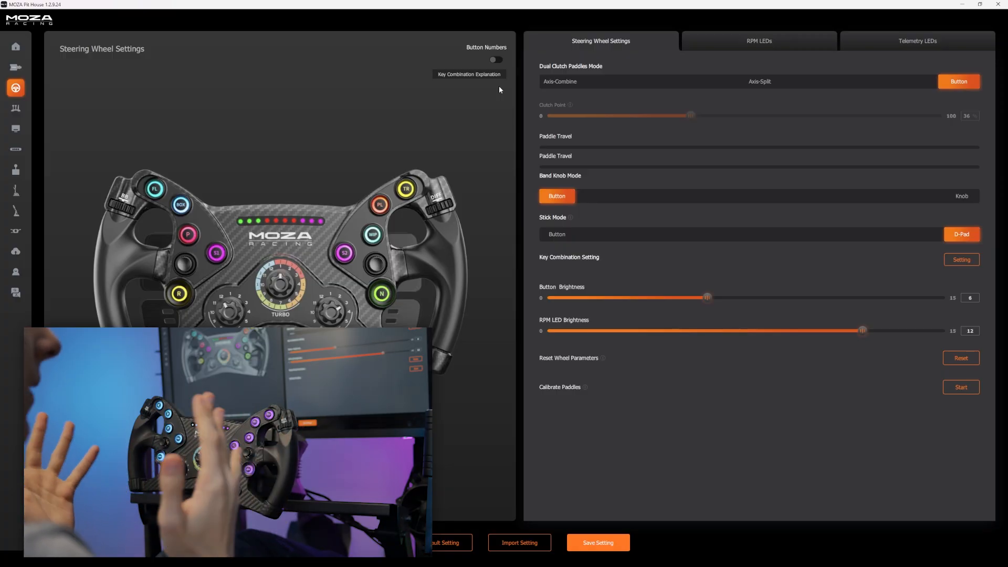
Step: Try combined and split clutch paddle axes, keep Button mode, and set the band knob to Knob
{"action": "left_click", "coordinate": [559, 81]}
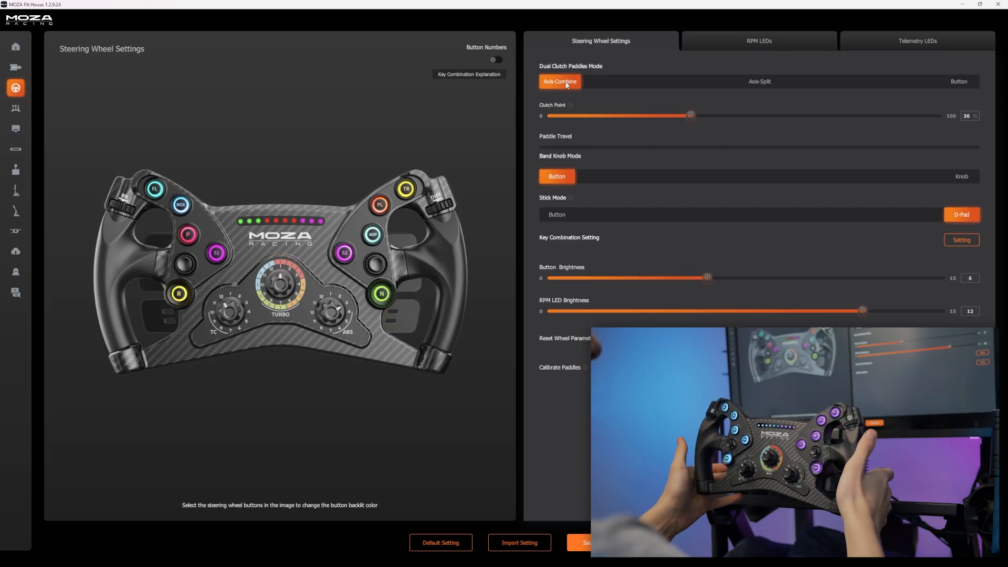
{"action": "left_click", "coordinate": [758, 82]}
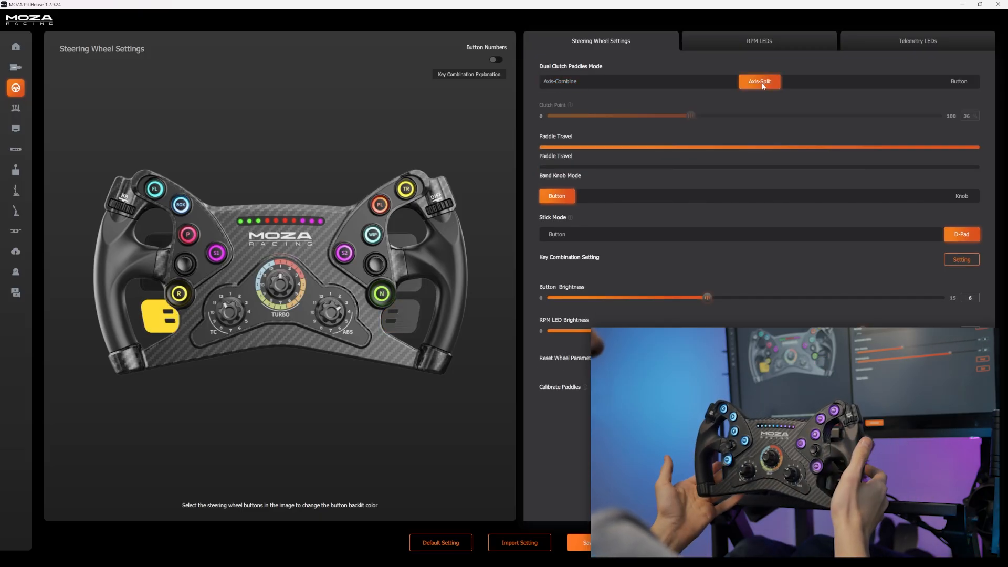
{"action": "left_click", "coordinate": [957, 82]}
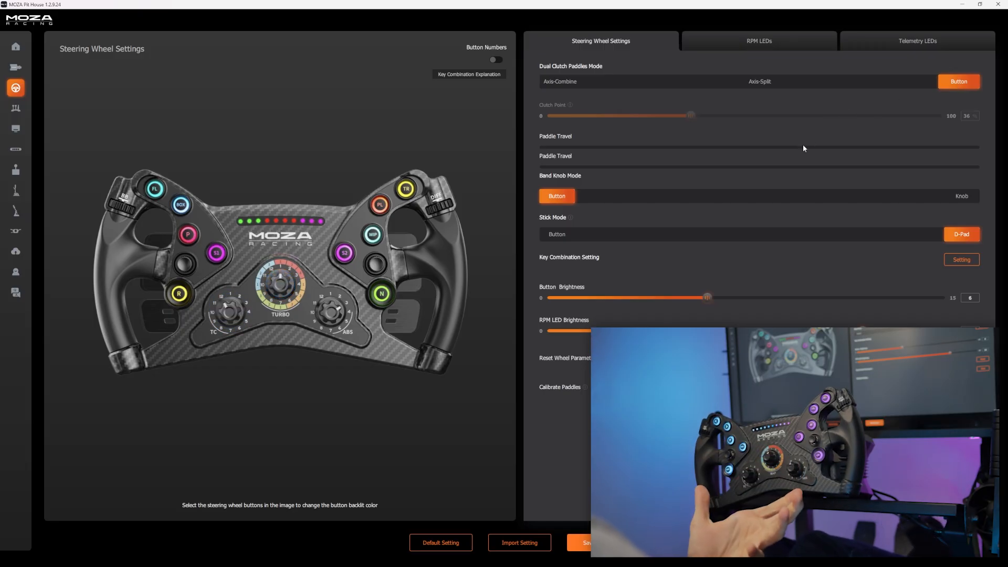
{"action": "mouse_move", "coordinate": [932, 197]}
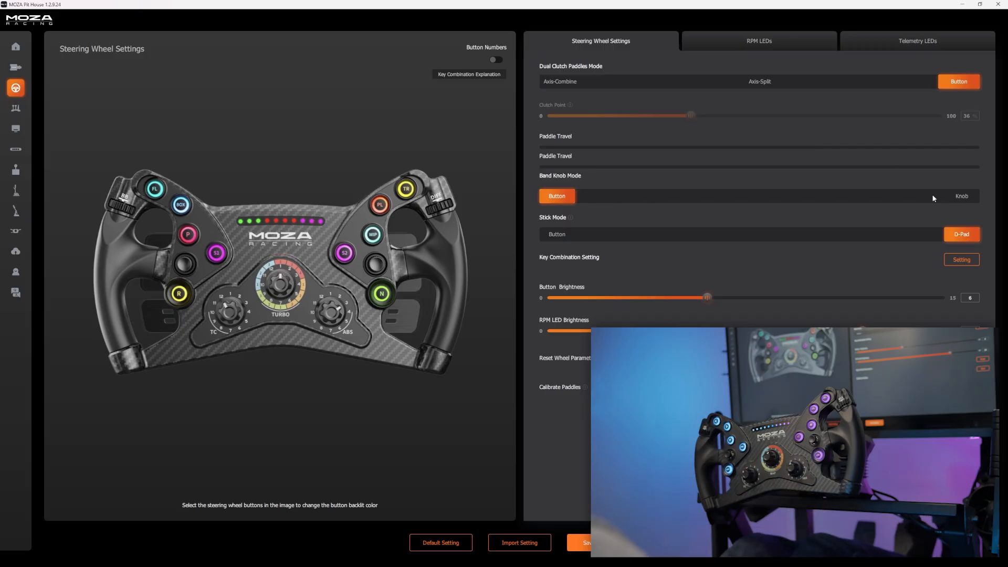
{"action": "left_click", "coordinate": [962, 195]}
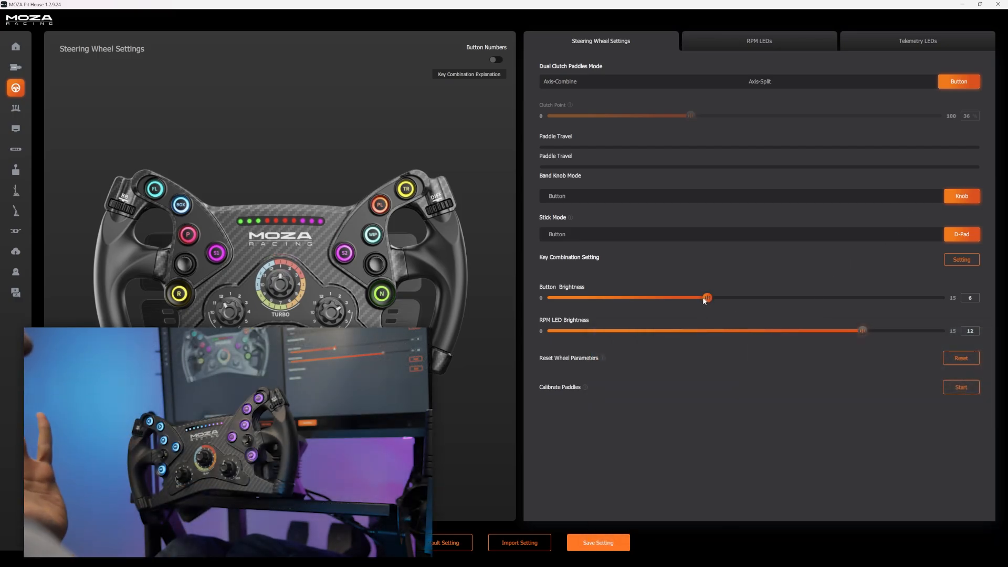
Step: Dim the button backlight to 0, then raise button and RPM LED brightness to 7
{"action": "left_click_drag", "start_coordinate": [706, 297], "coordinate": [551, 297]}
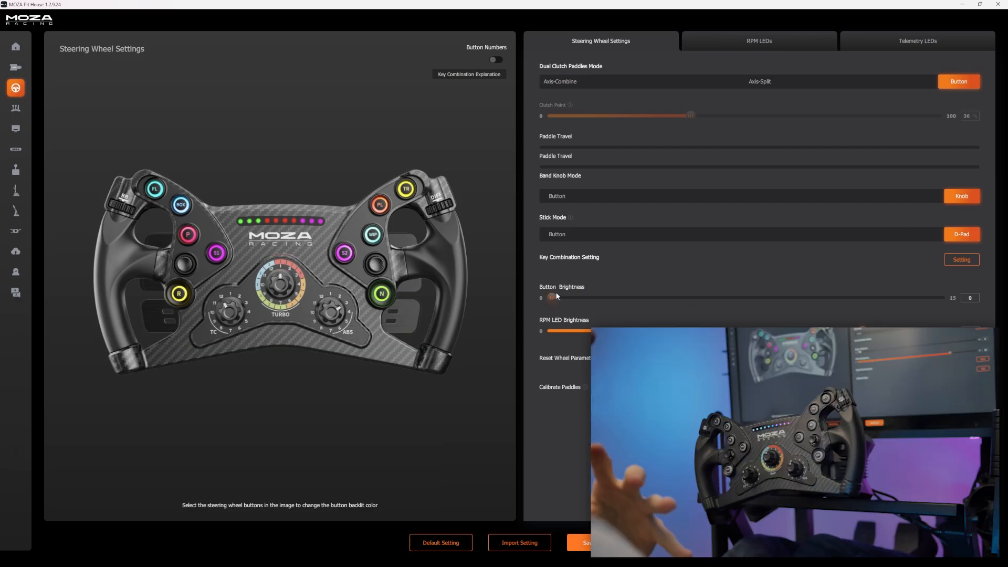
{"action": "left_click_drag", "start_coordinate": [551, 297], "coordinate": [733, 297]}
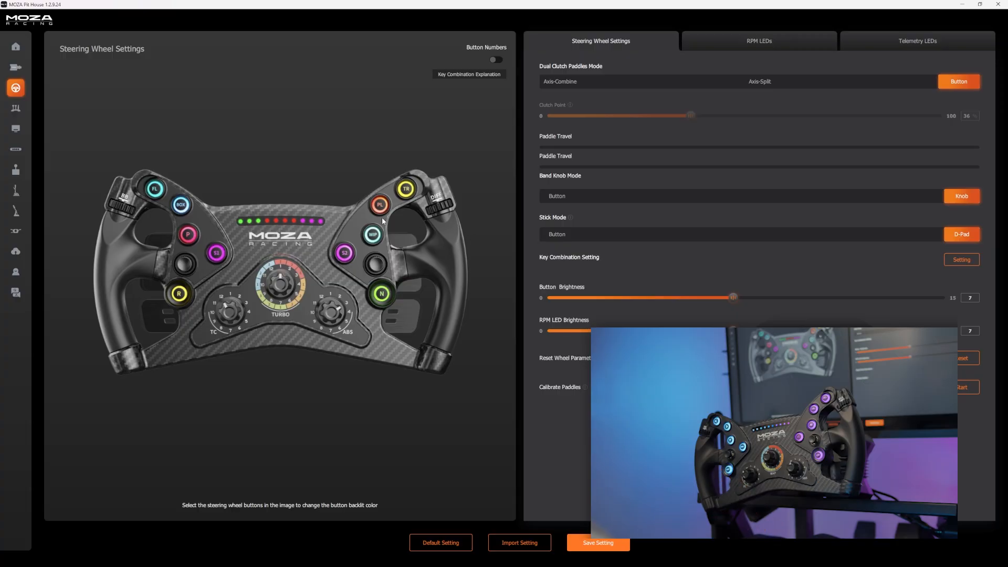
{"action": "left_click", "coordinate": [379, 204]}
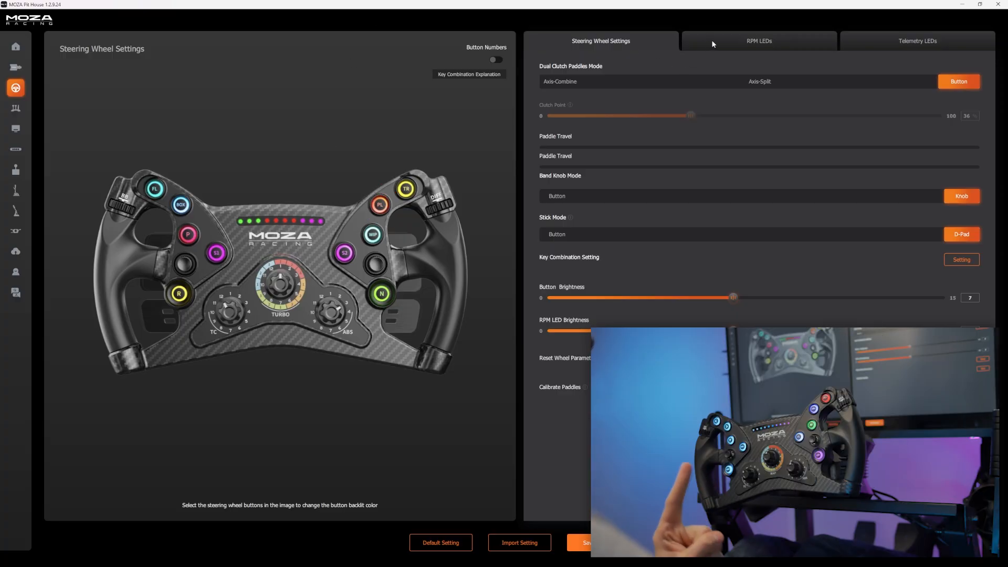
Step: On the RPM LEDs page, try Indicator and Off modes, then leave the engine RPM indicator On
{"action": "left_click", "coordinate": [758, 40]}
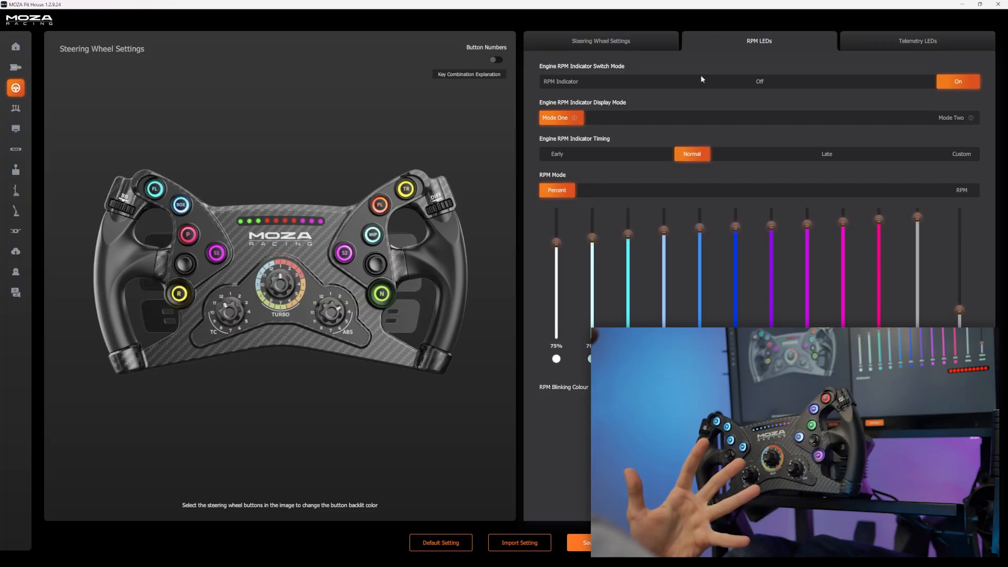
{"action": "left_click", "coordinate": [560, 81]}
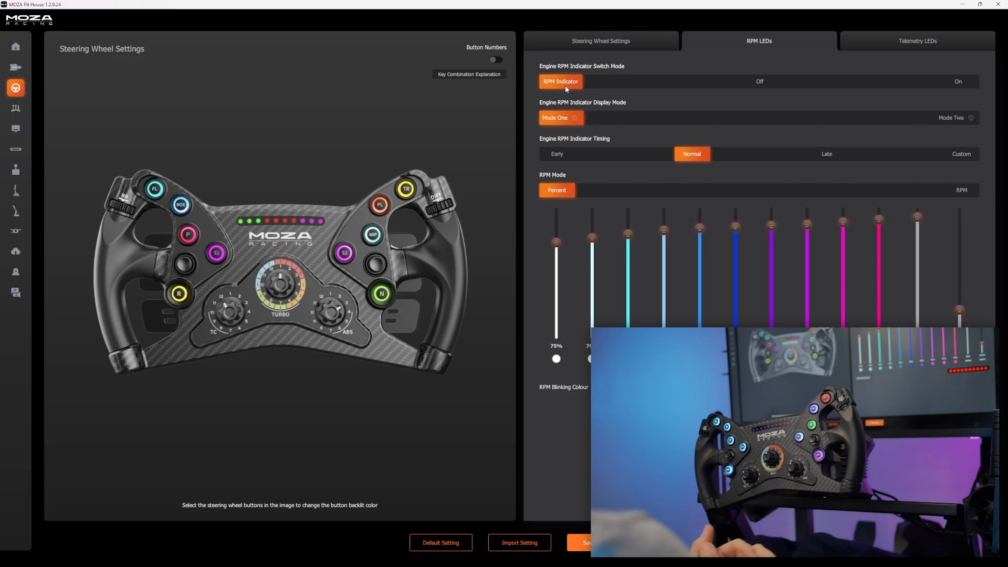
{"action": "left_click", "coordinate": [759, 80]}
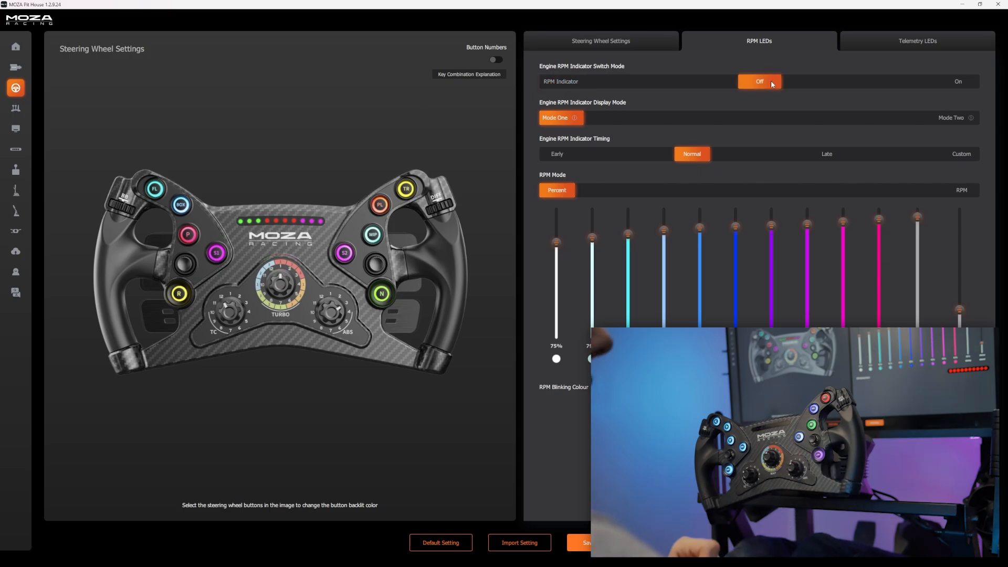
{"action": "left_click", "coordinate": [957, 81]}
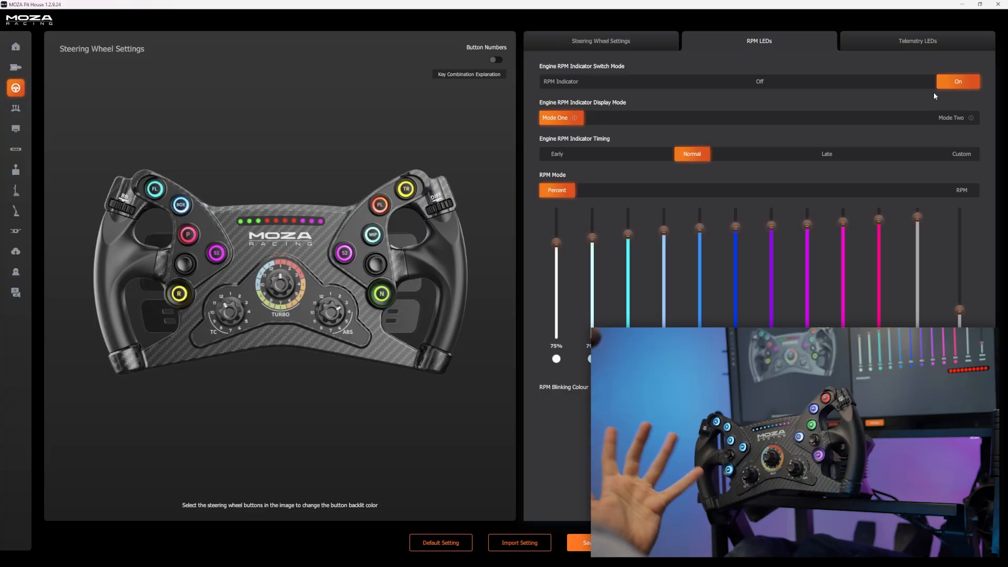
{"action": "mouse_move", "coordinate": [926, 93]}
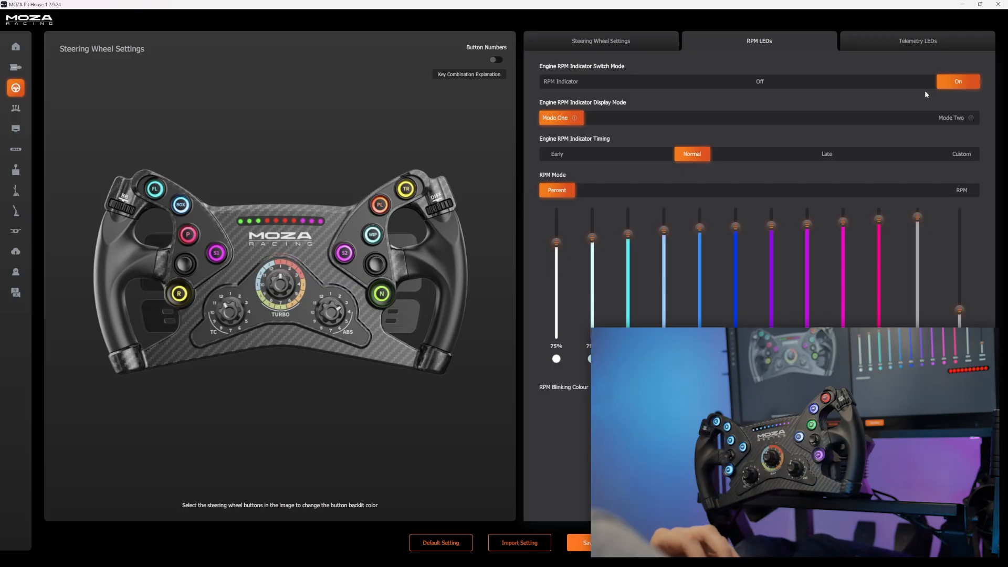
Step: Show the Telemetry LEDs page with its flag and driving-aid alert strips
{"action": "left_click", "coordinate": [916, 40]}
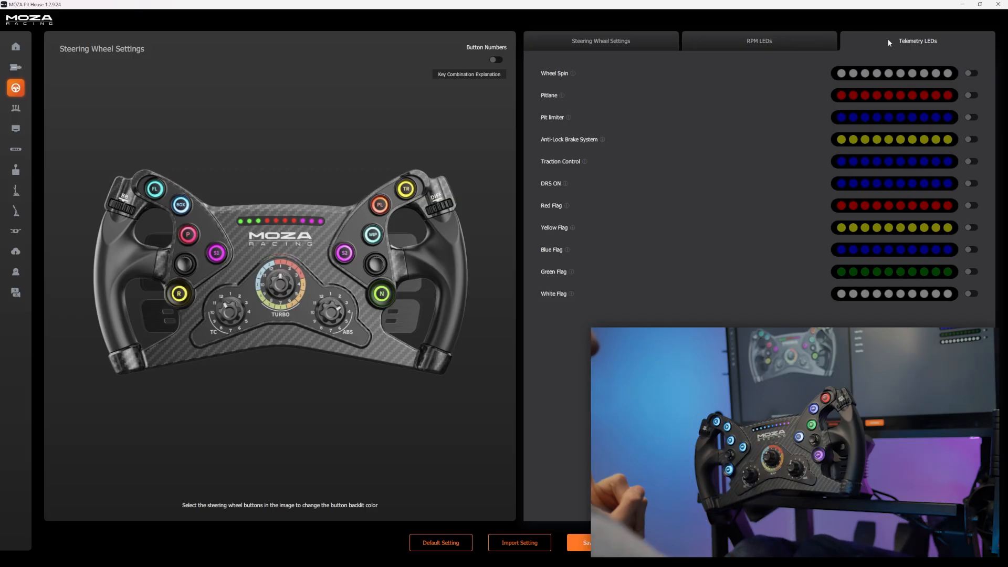
Step: Toggle the Pit limiter alert, then switch the Anti-Lock Brake System telemetry LED on
{"action": "left_click", "coordinate": [970, 116]}
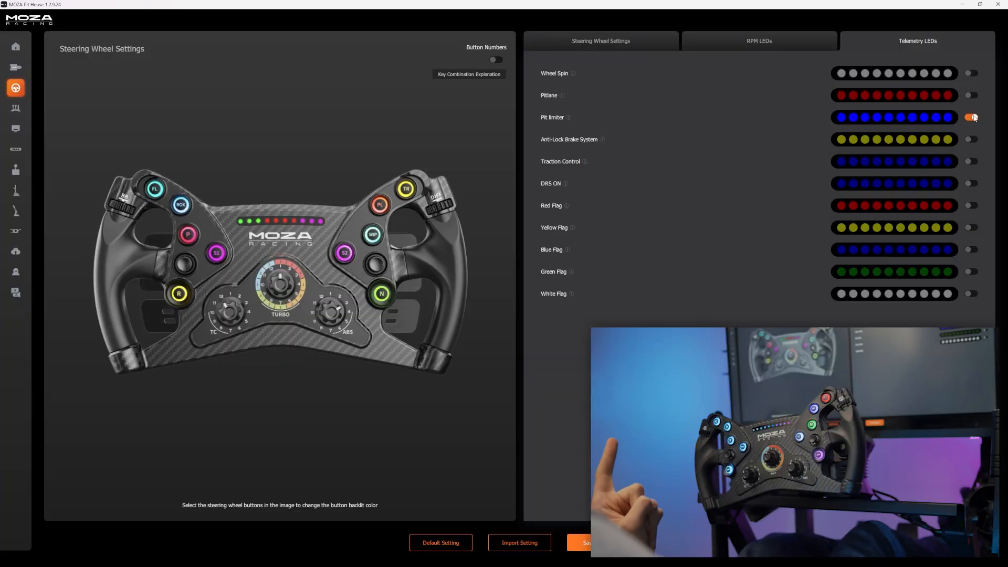
{"action": "left_click", "coordinate": [971, 138]}
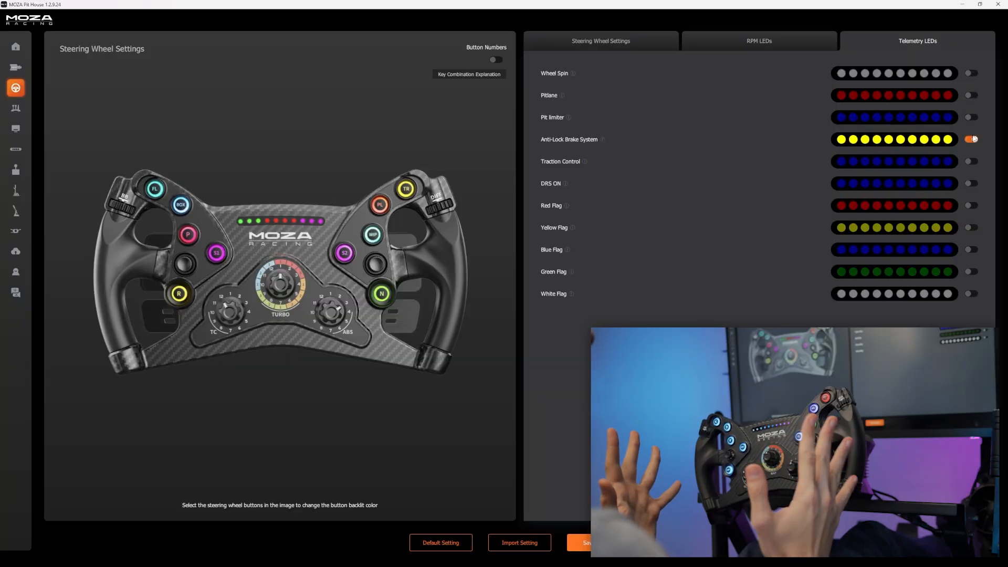